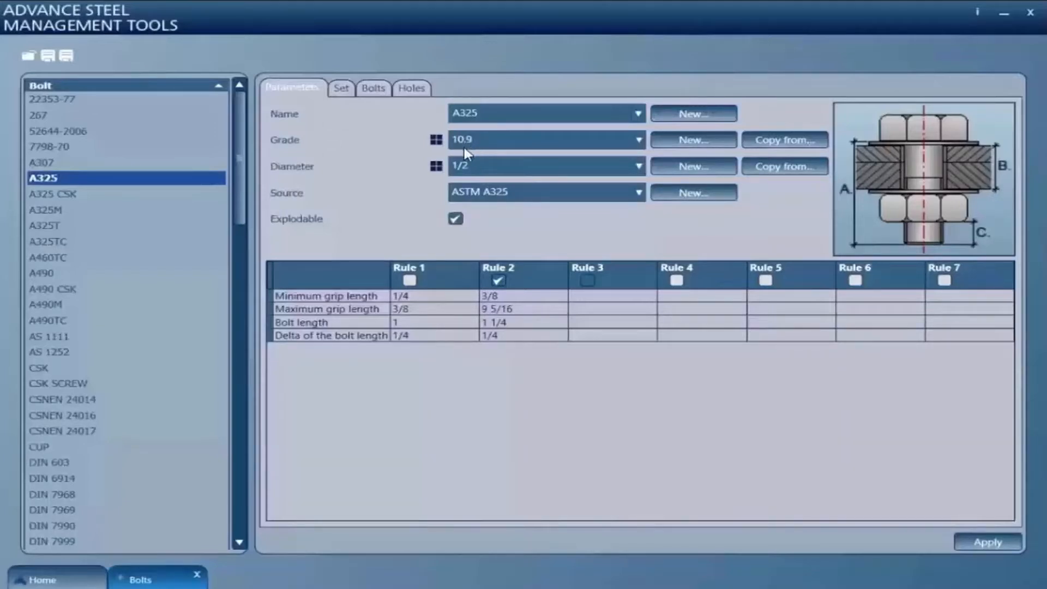
pyautogui.moveTo(550, 186)
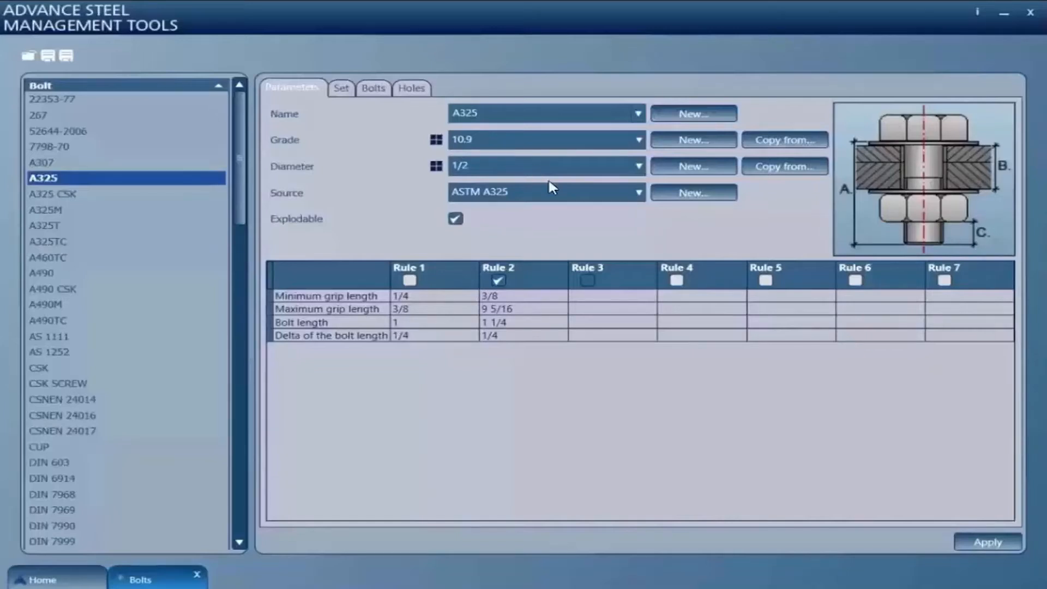
pyautogui.moveTo(476, 147)
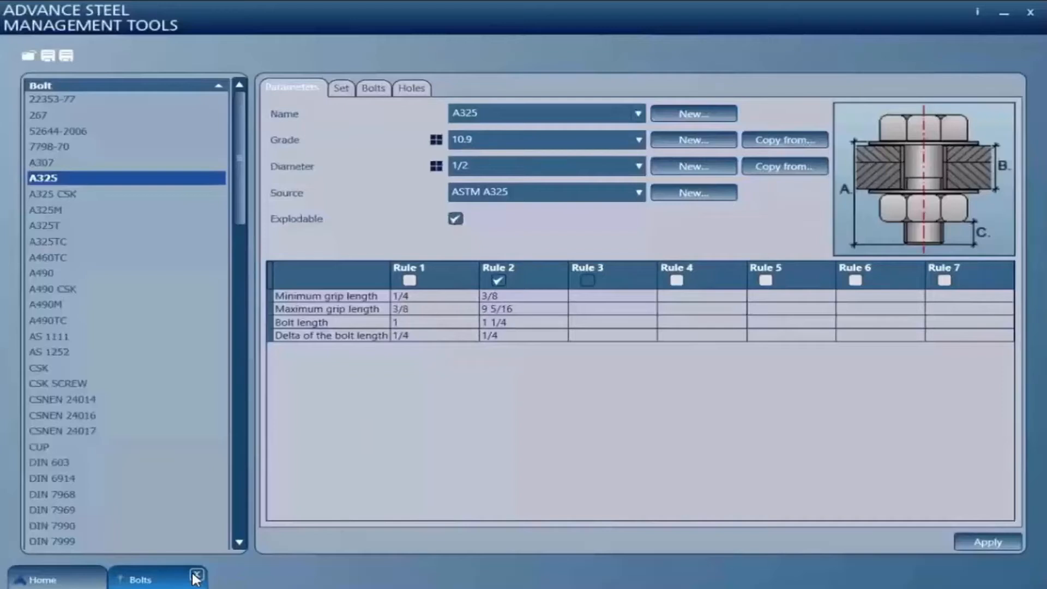
# Close the Bolts editor to return to the Home screen
pyautogui.click(194, 578)
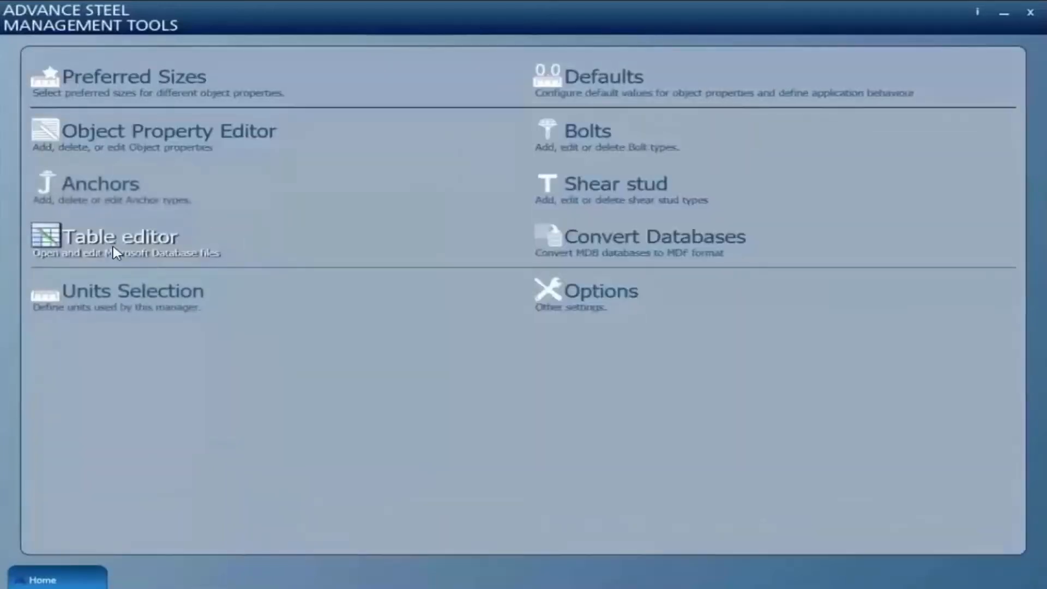
# Launch the Table editor, load the databases, expand AstorBase and select its StrengthClass table
pyautogui.click(120, 237)
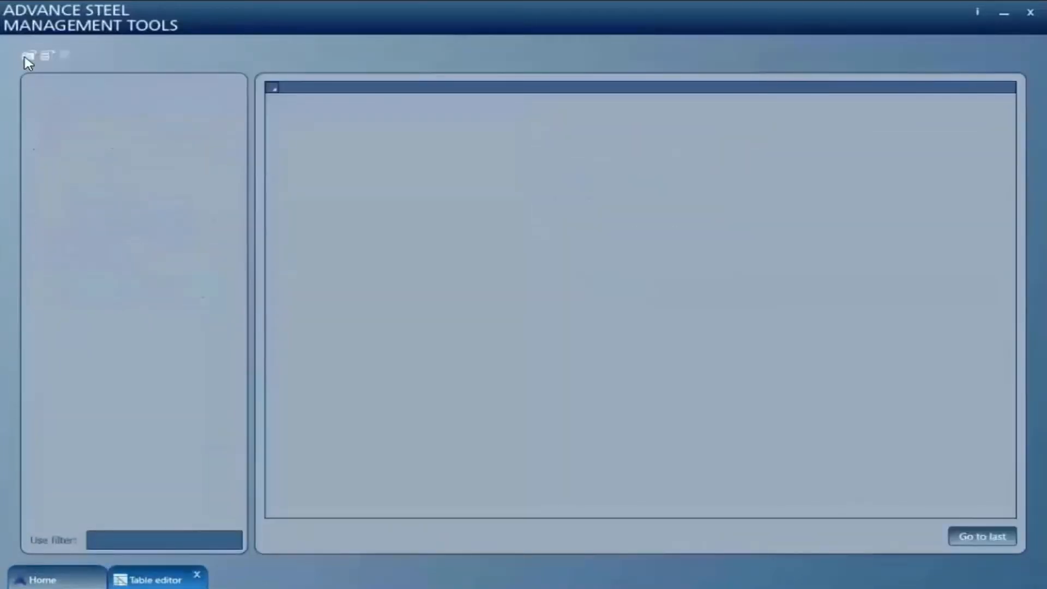
pyautogui.click(28, 54)
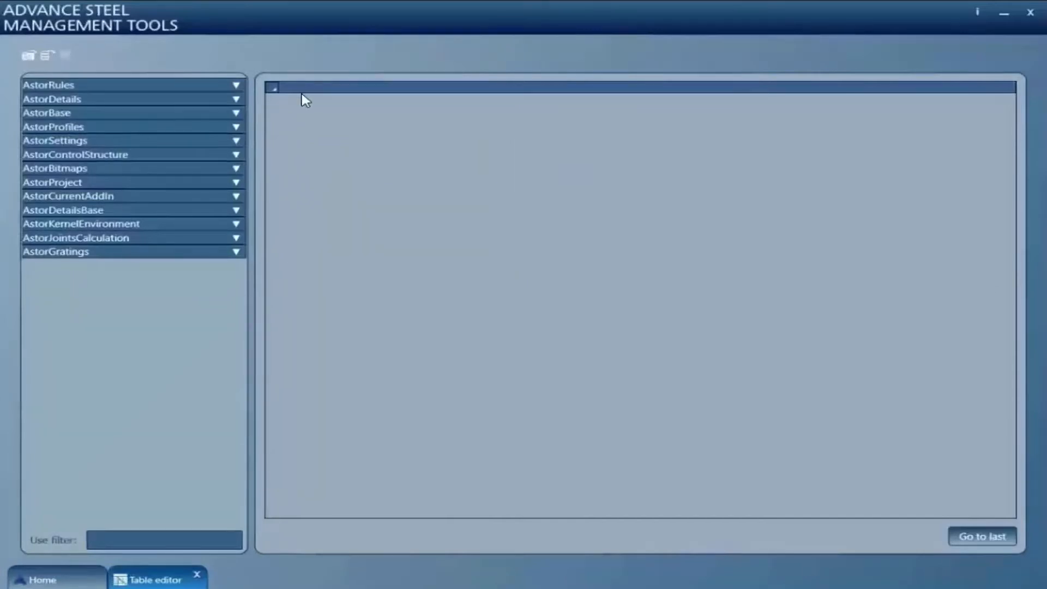
pyautogui.click(236, 99)
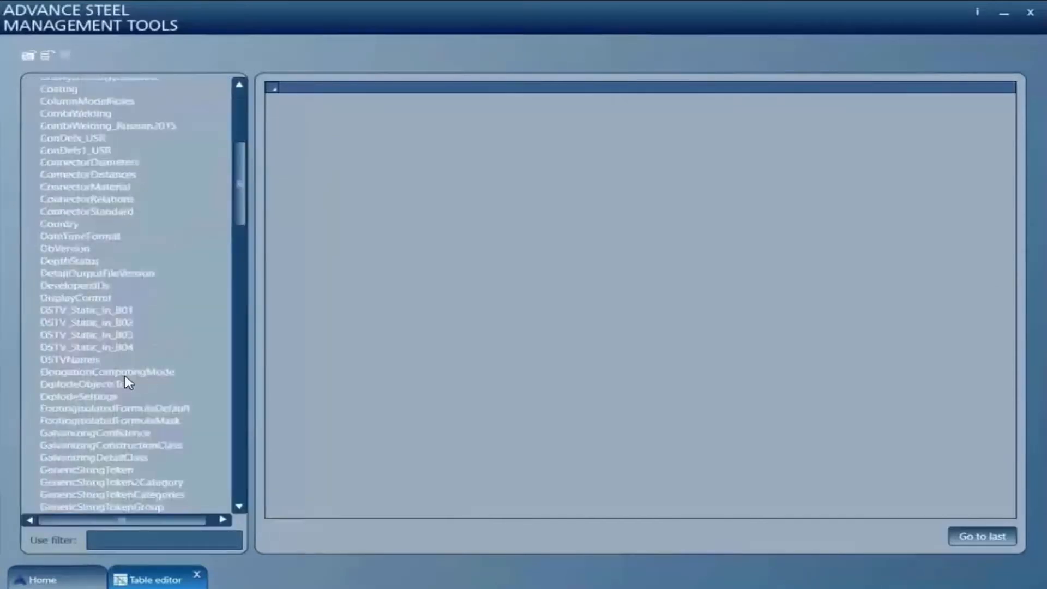
pyautogui.scroll(-3)
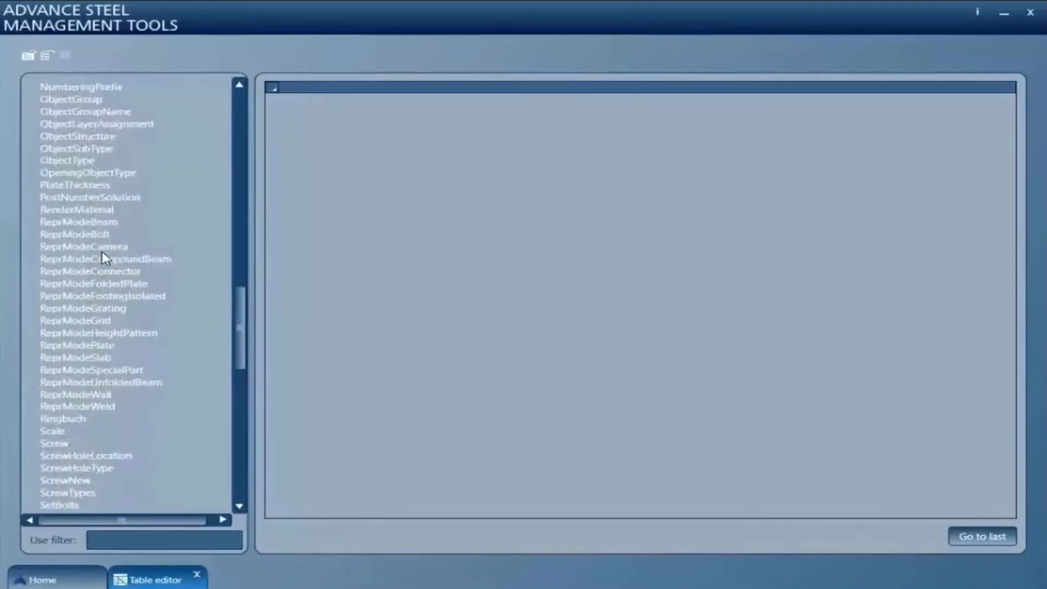
pyautogui.click(73, 492)
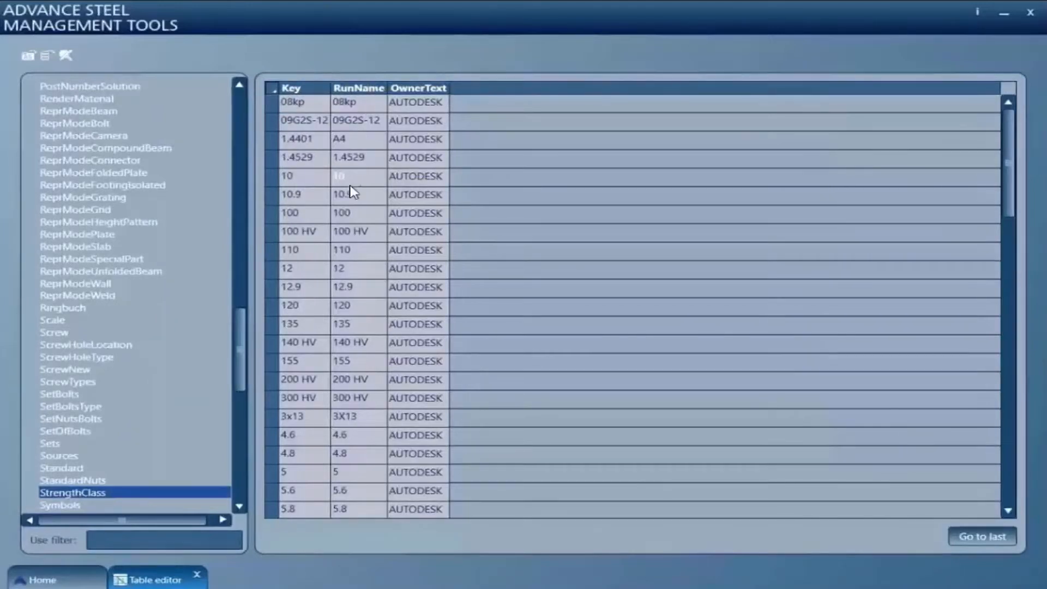
# Rename the 10.9 strength class RunName to A325 and return to the Bolts tool
pyautogui.doubleClick(358, 194)
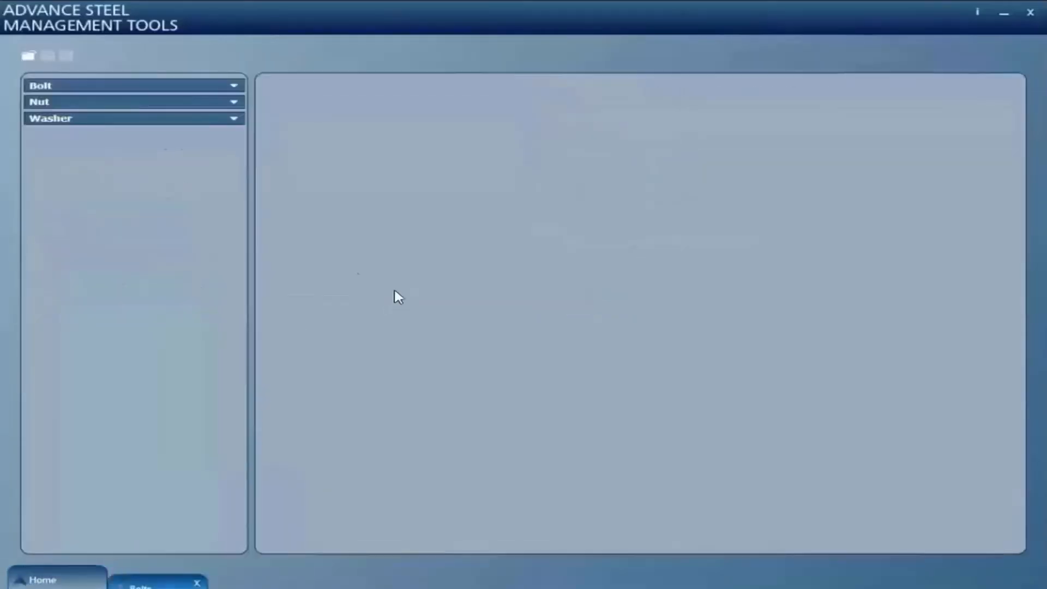
# Expand the Bolt category and show the A325 bolt's parameters, now reading grade A325
pyautogui.click(133, 85)
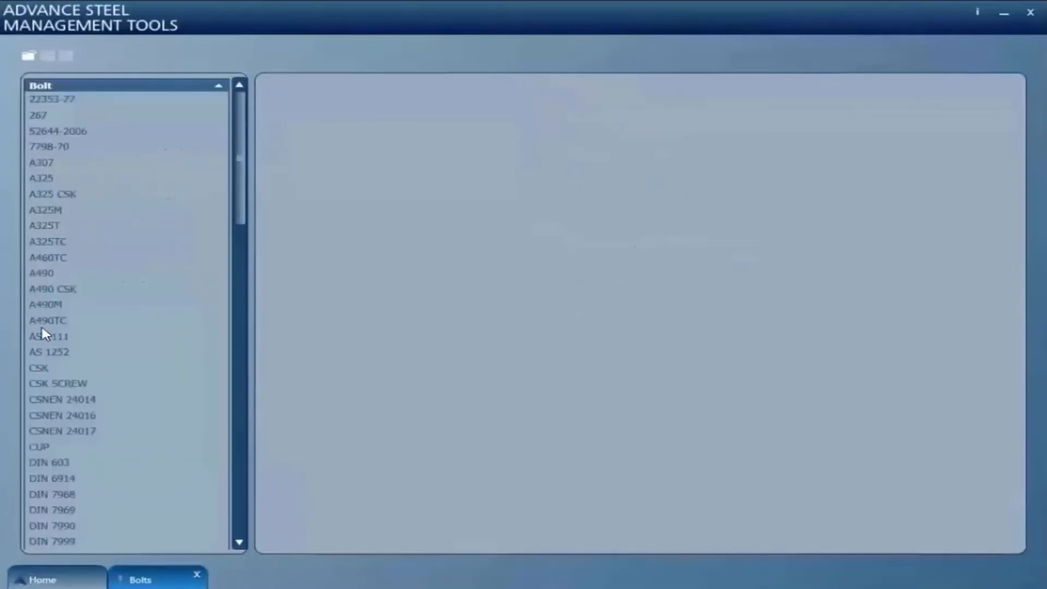
pyautogui.click(42, 178)
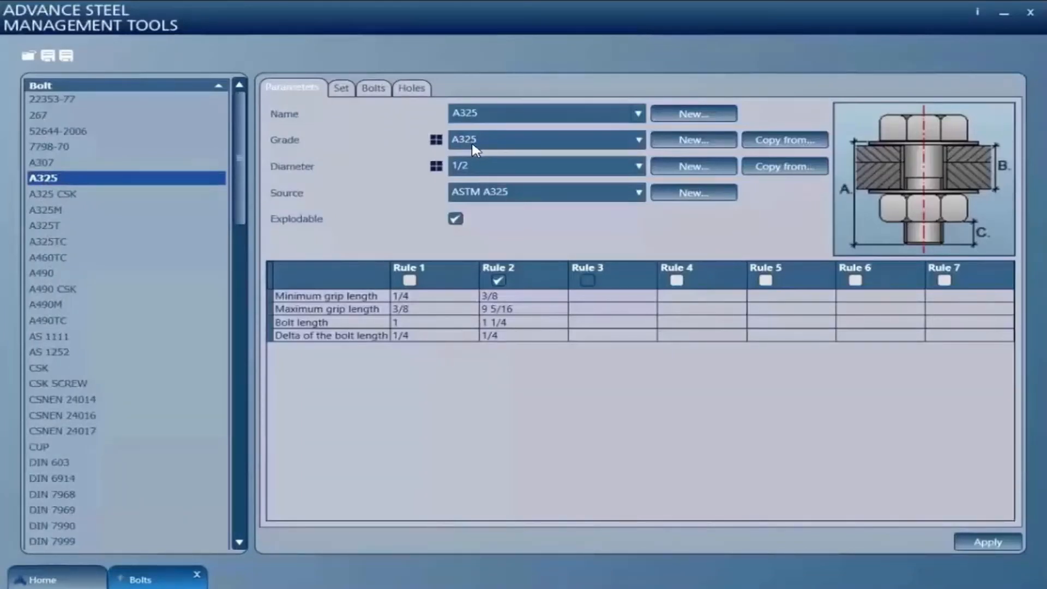
pyautogui.moveTo(517, 159)
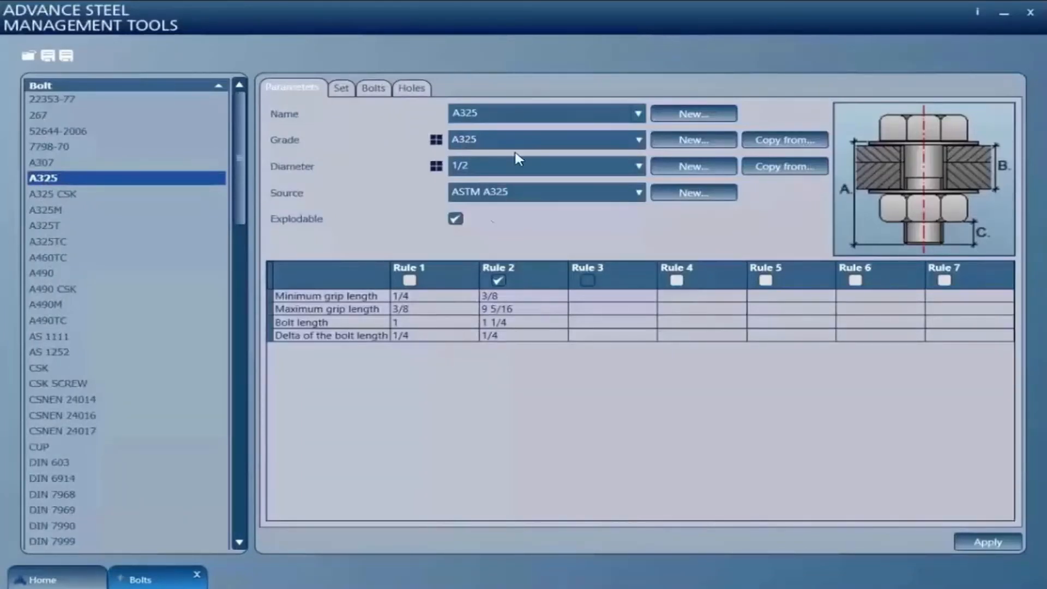
pyautogui.moveTo(446, 167)
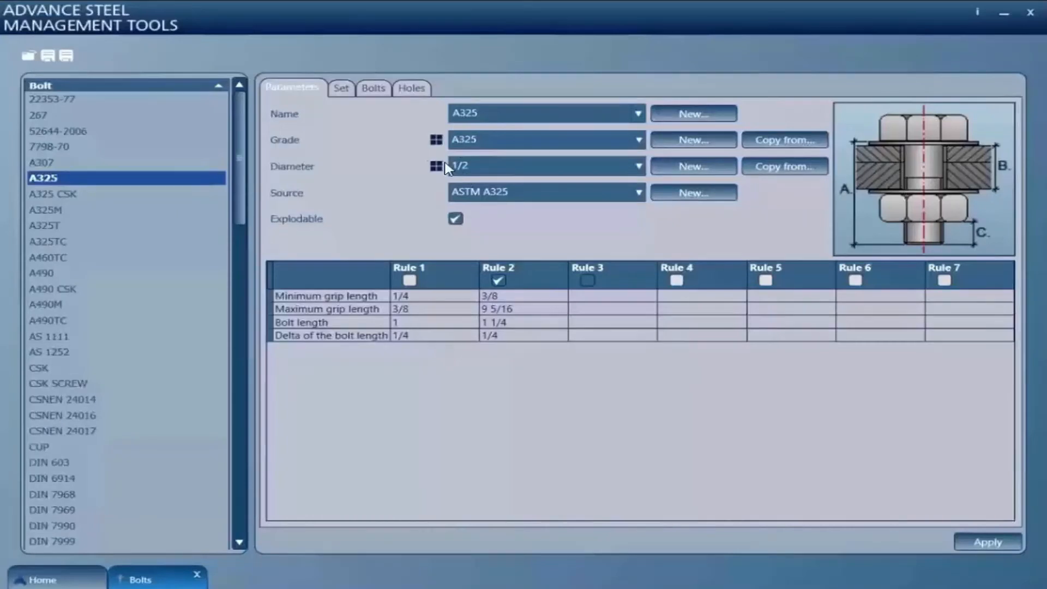
pyautogui.moveTo(512, 112)
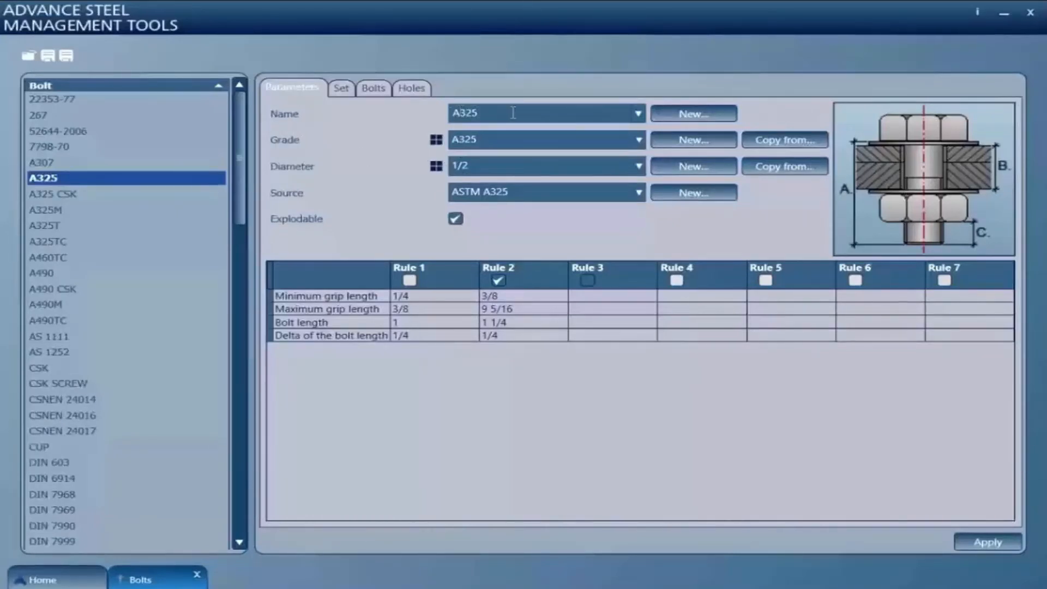